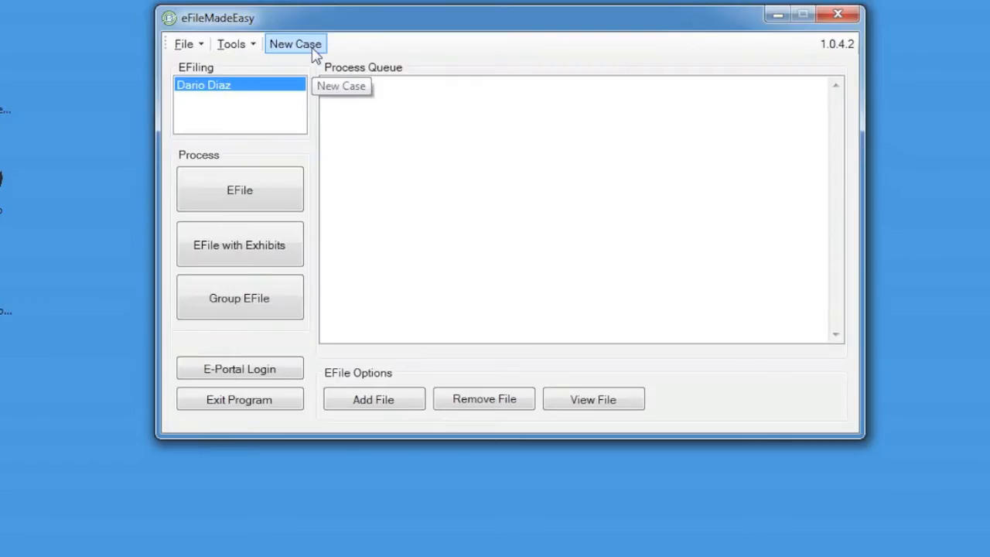
Start a new civil circuit case with auto negligence and monetary remedies, one defendant, no jury trial.
click(296, 43)
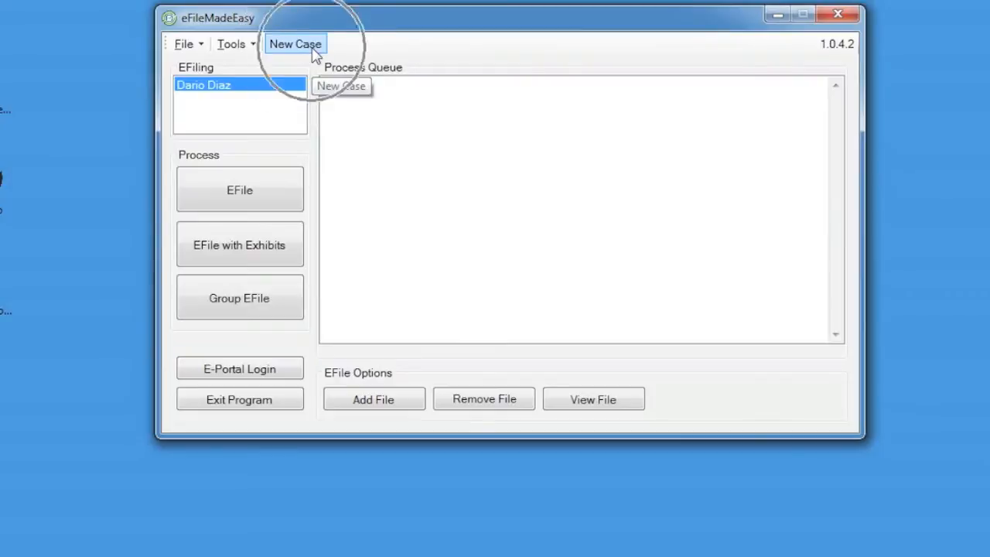
click(295, 44)
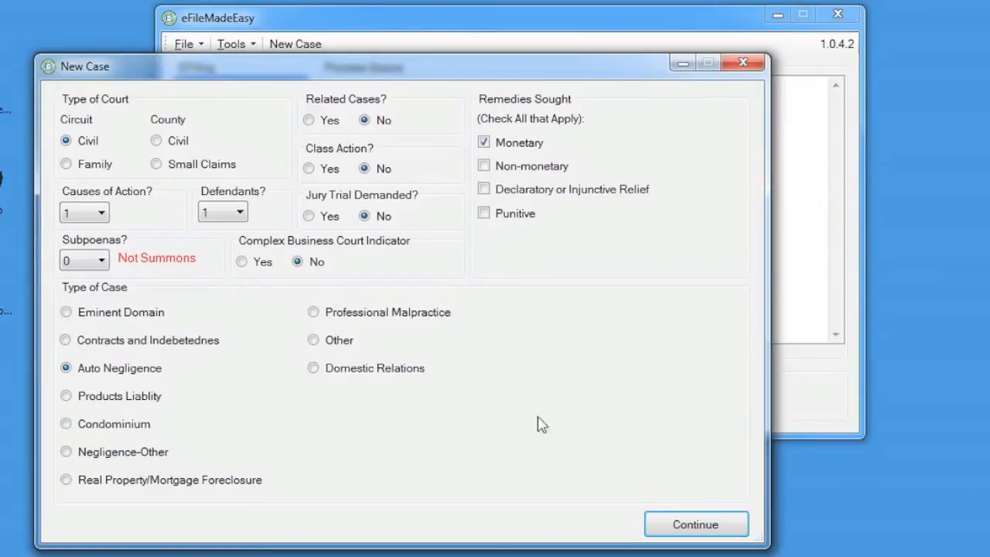
mouse_move(563, 424)
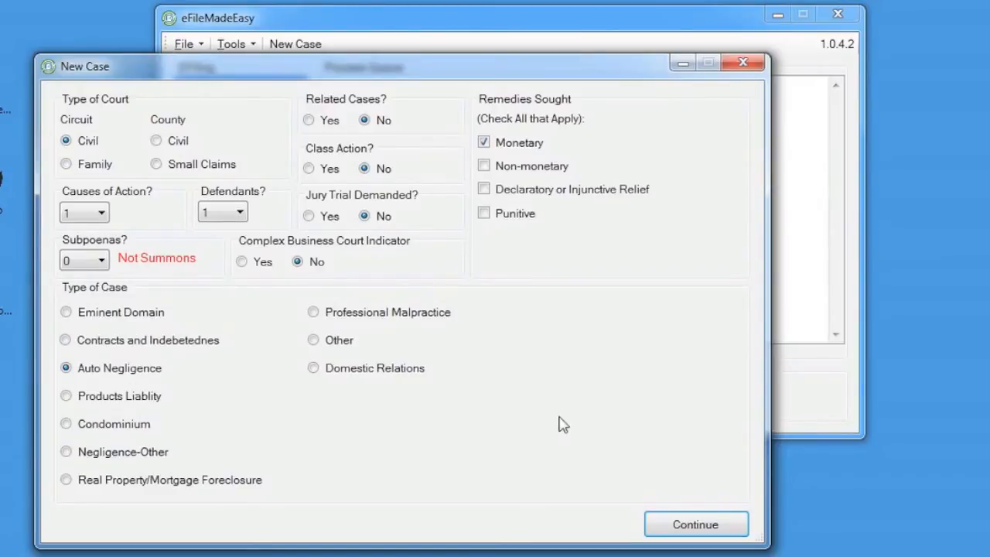
mouse_move(673, 514)
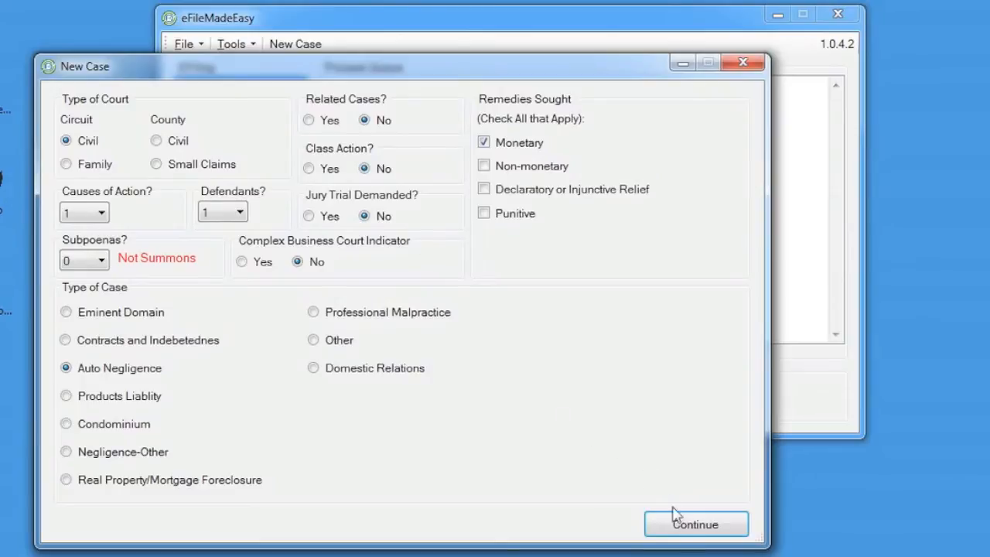
click(694, 525)
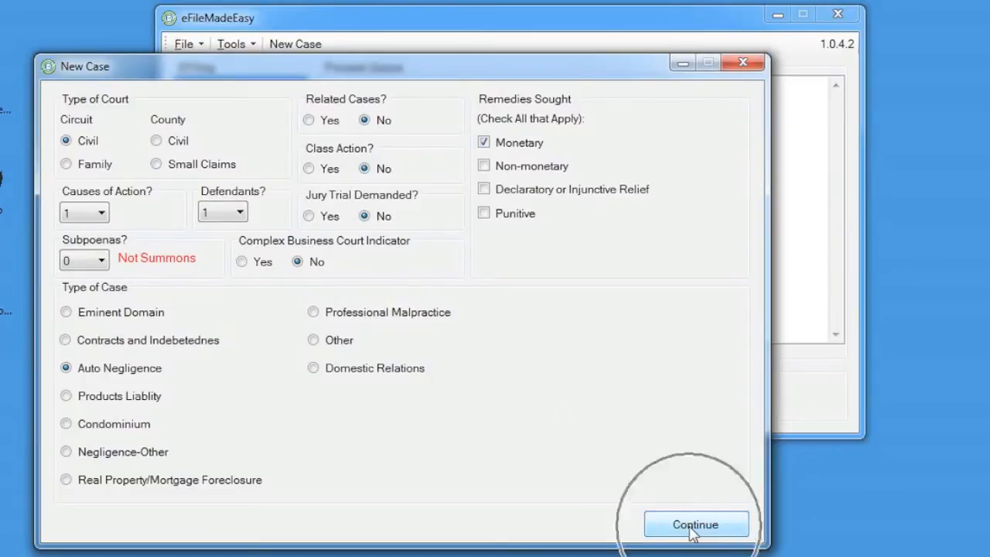
Continue from the case details to the empty New Case Files lists.
click(694, 524)
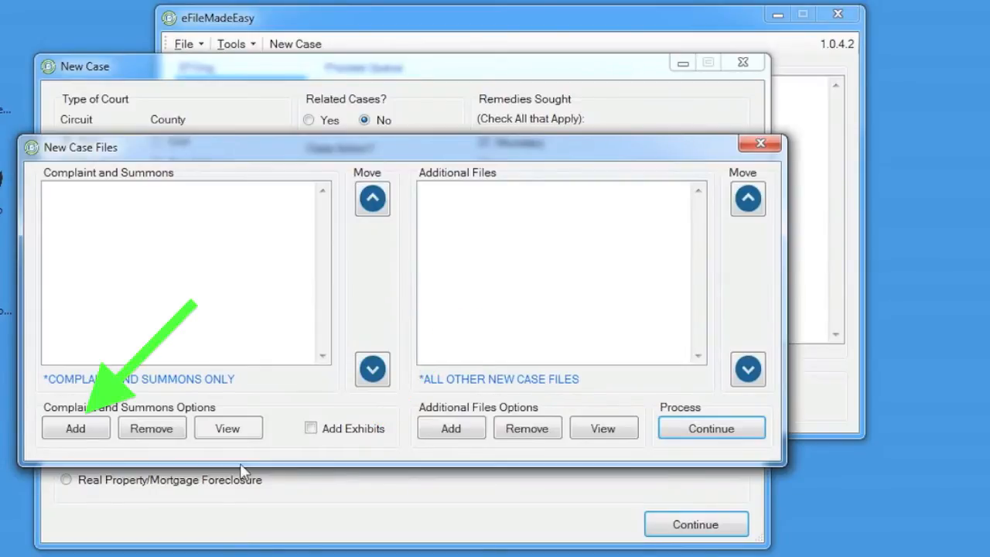
mouse_move(74, 427)
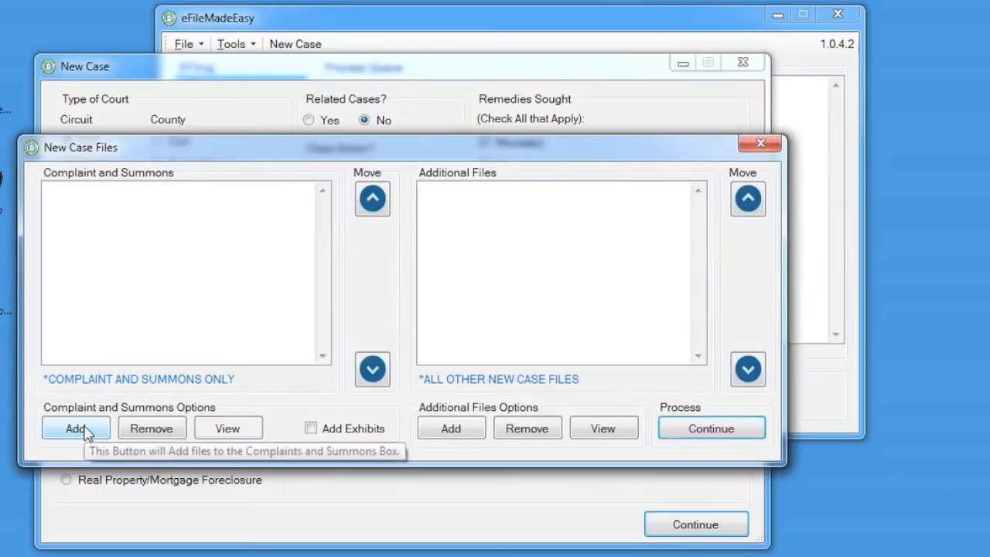
Add Complaint.pdf, Summons Johnson.pdf and Summons Smith.pdf to the complaint-and-summons list.
click(75, 427)
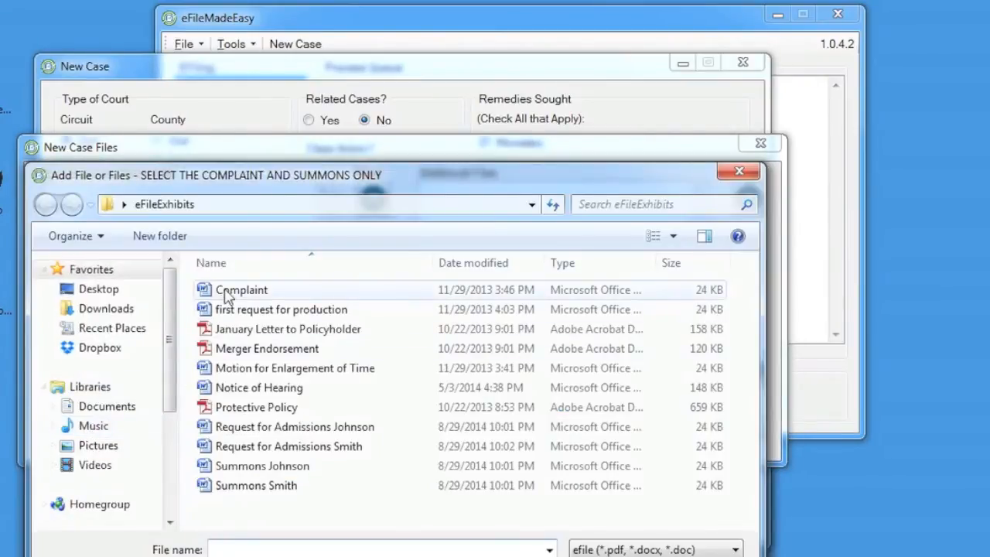
click(242, 289)
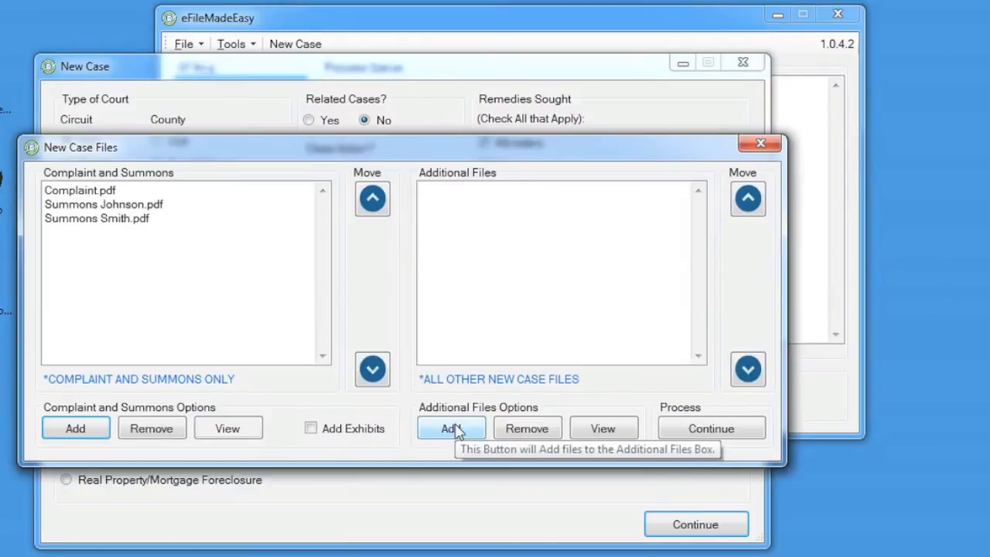
Add the first request for production and both Requests for Admissions as additional files.
click(452, 427)
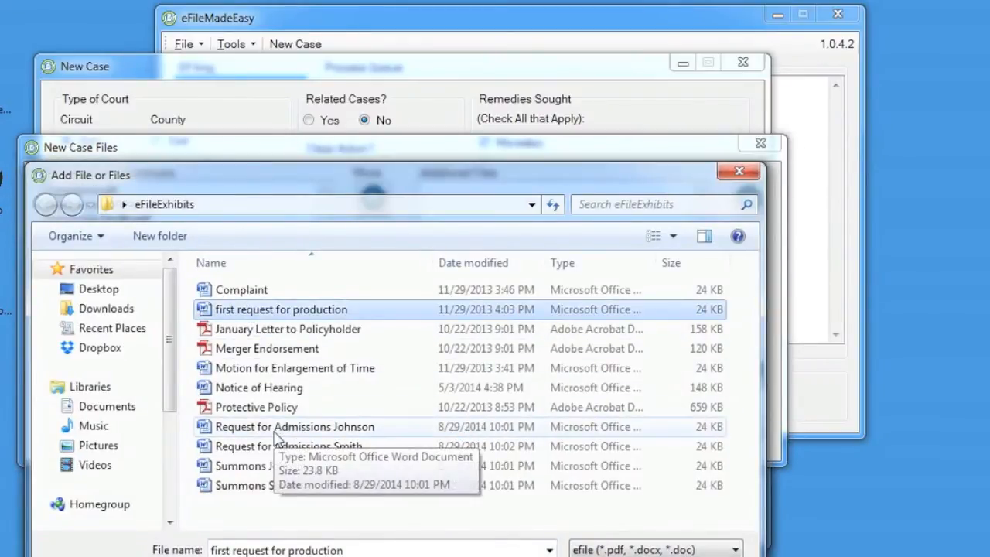
click(294, 446)
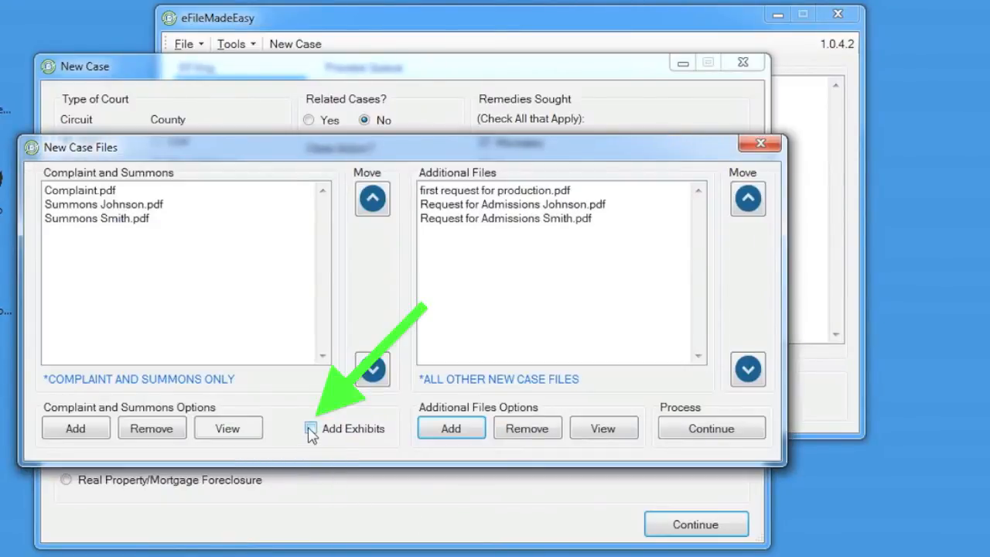
E-file the case certifying no confidential information until 'Efile has sent successfully' appears.
click(309, 429)
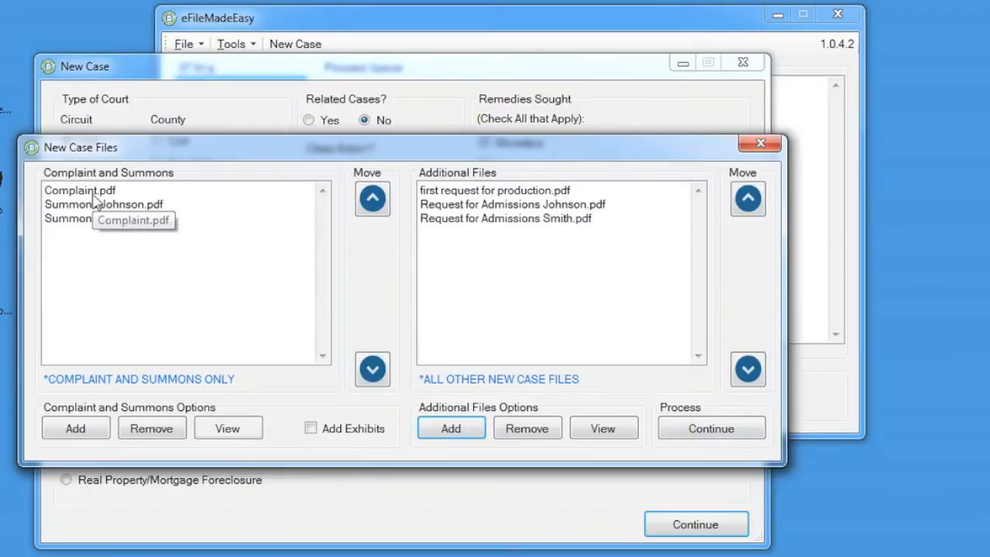
click(80, 190)
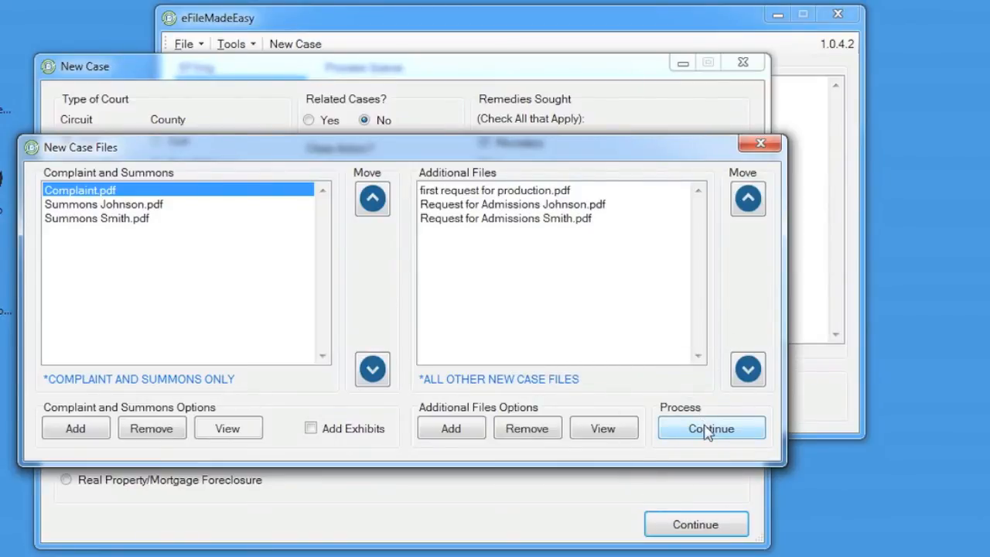
click(712, 429)
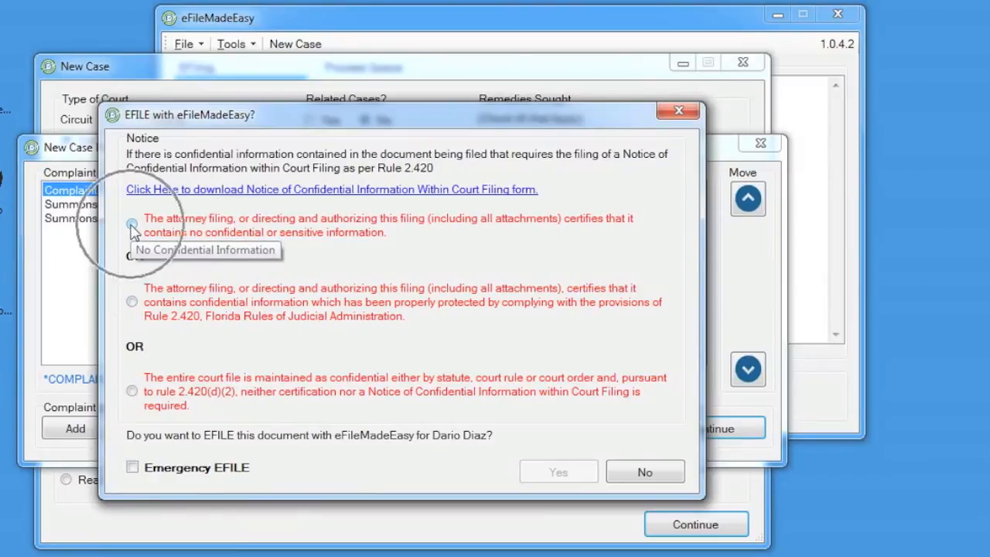
click(132, 220)
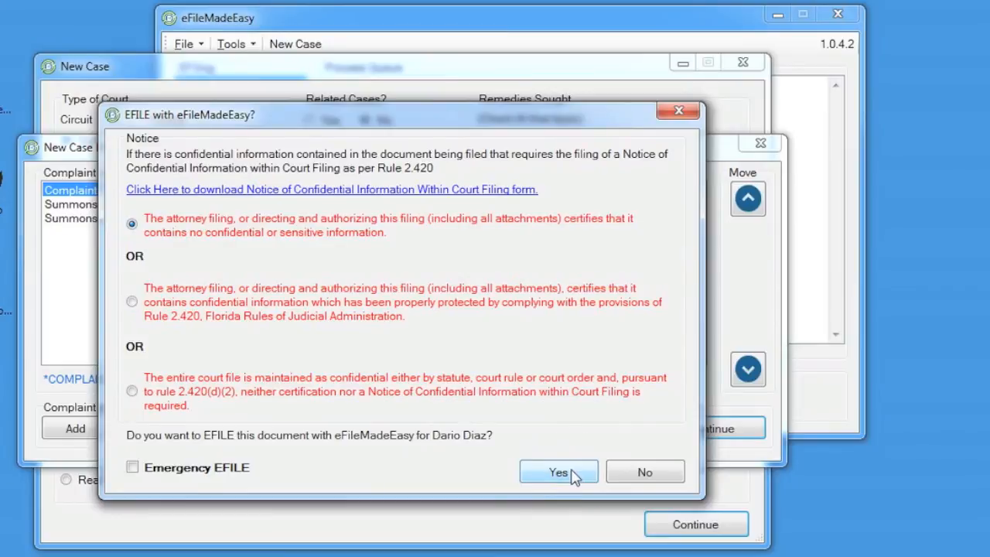
click(559, 471)
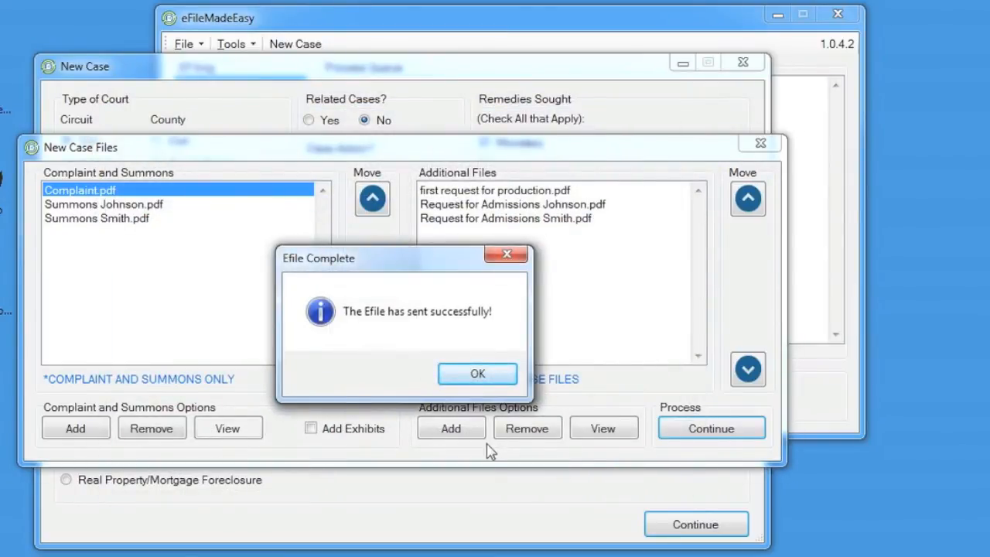
mouse_move(476, 455)
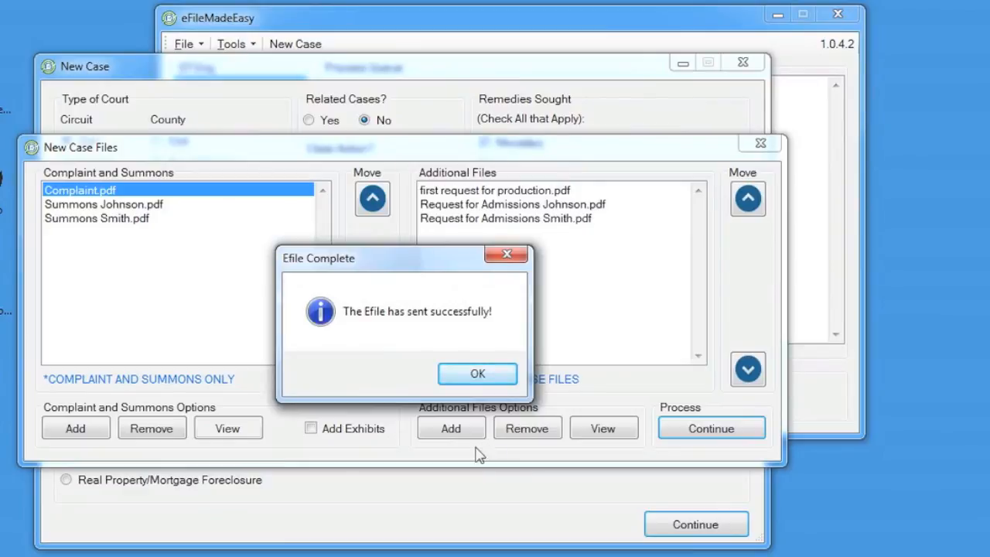